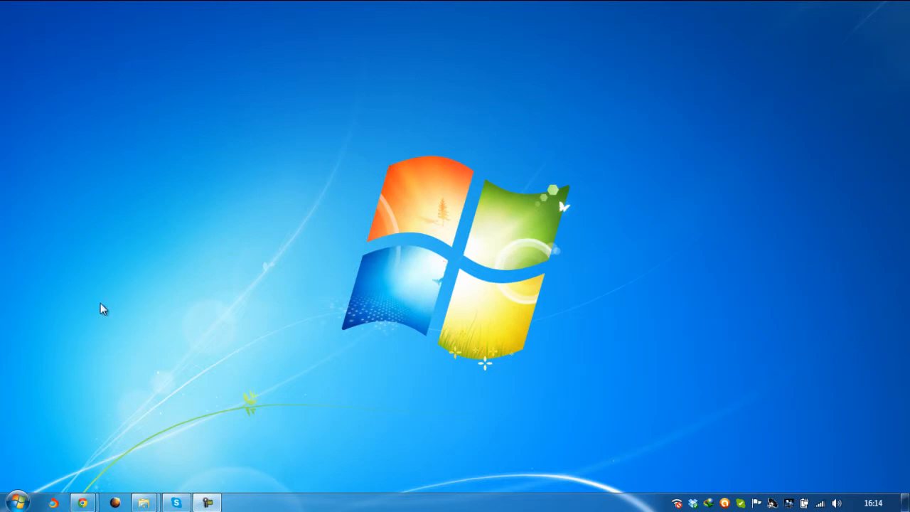
{"action": "mouse_move", "coordinate": [304, 253]}
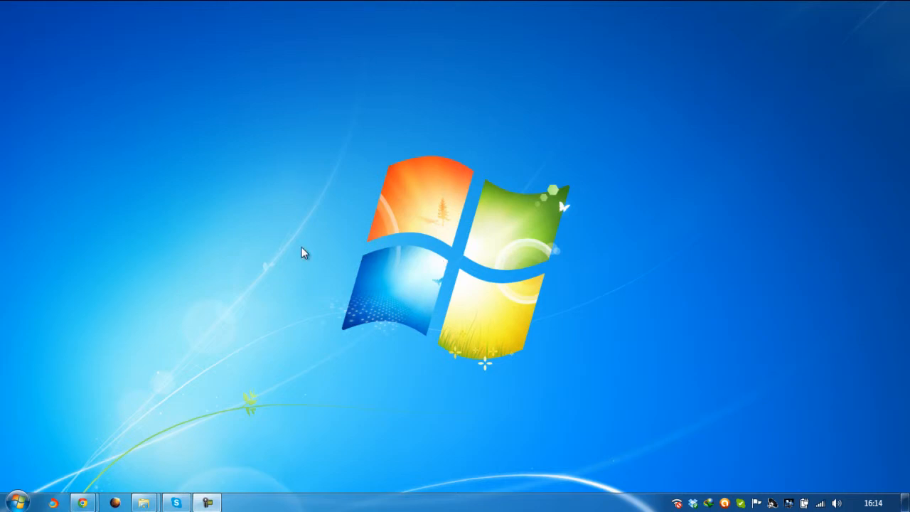
{"action": "mouse_move", "coordinate": [310, 248]}
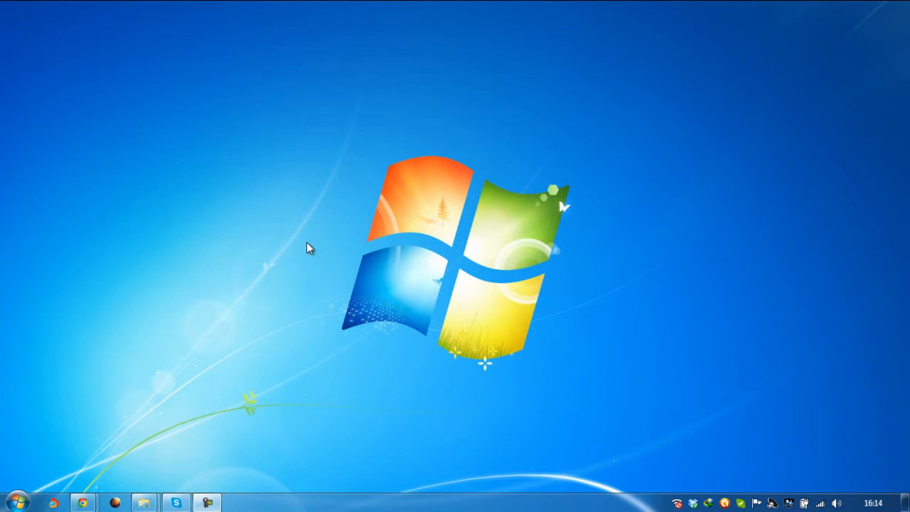
{"action": "mouse_move", "coordinate": [334, 292]}
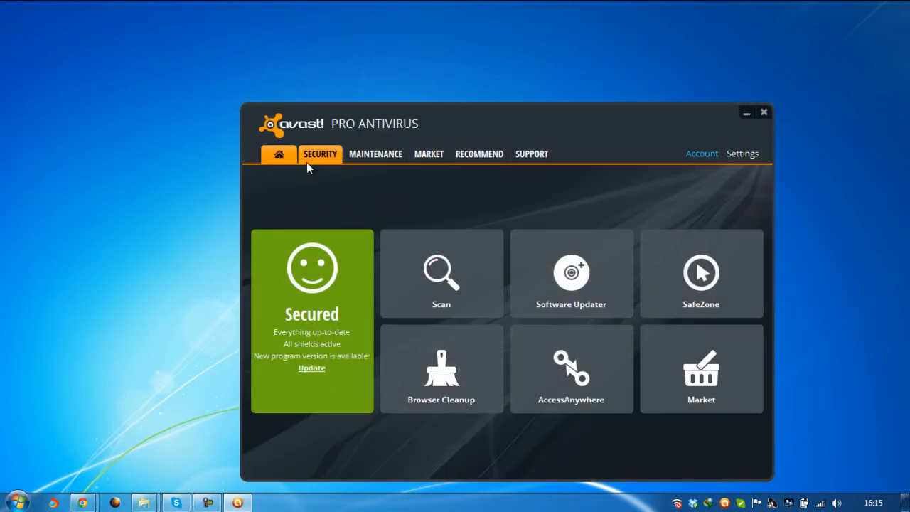
Visit the Security statistics, then return to the Current Status shield summary
{"action": "left_click", "coordinate": [319, 153]}
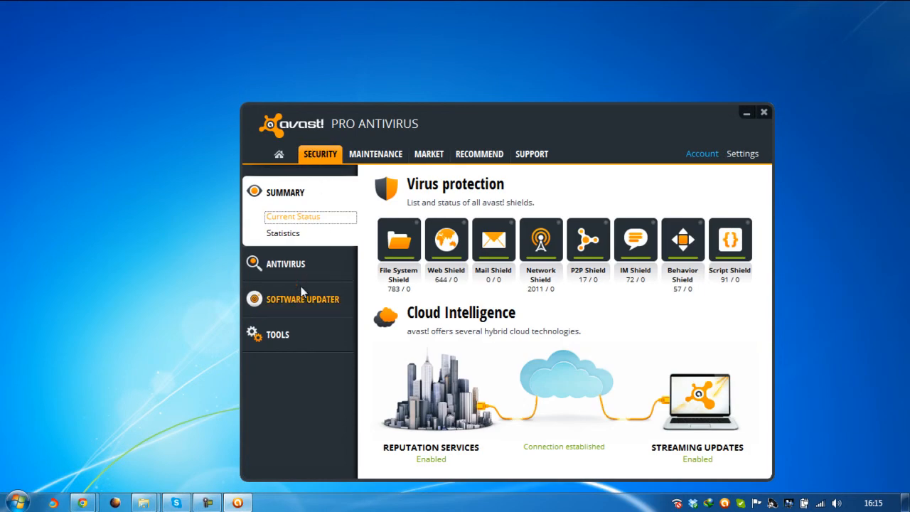
{"action": "left_click", "coordinate": [283, 234]}
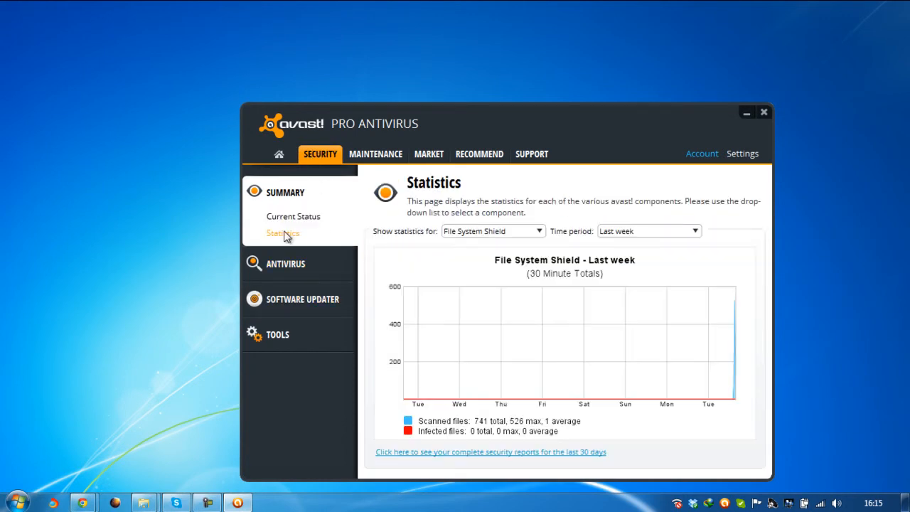
{"action": "left_click", "coordinate": [293, 216]}
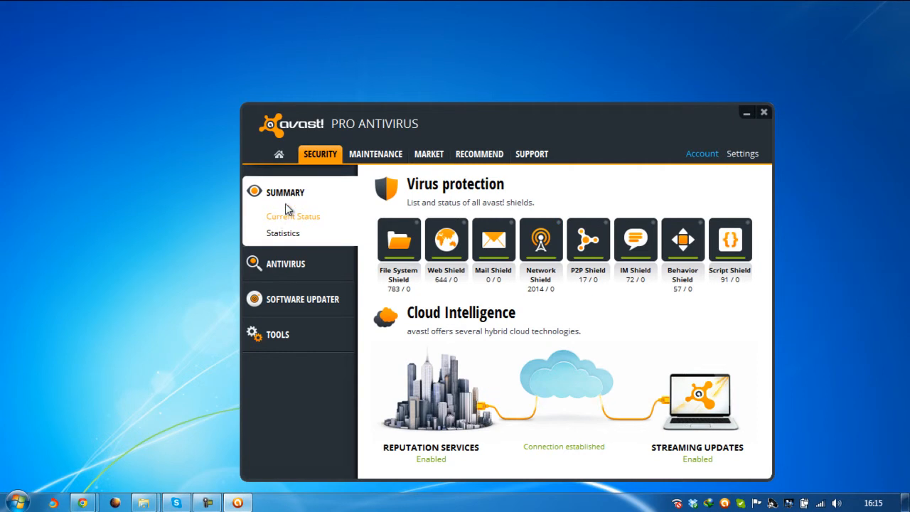
{"action": "mouse_move", "coordinate": [284, 263]}
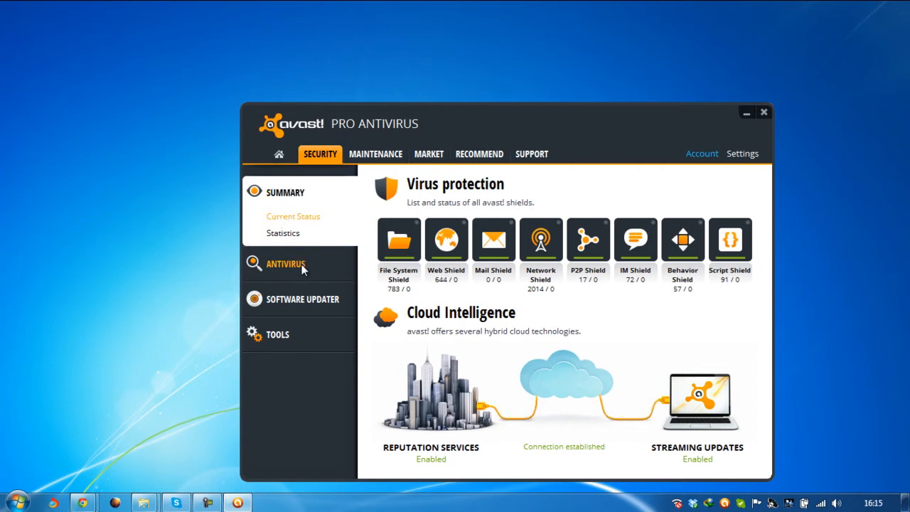
Switch to the Antivirus section showing the Scan Now options
{"action": "left_click", "coordinate": [286, 263]}
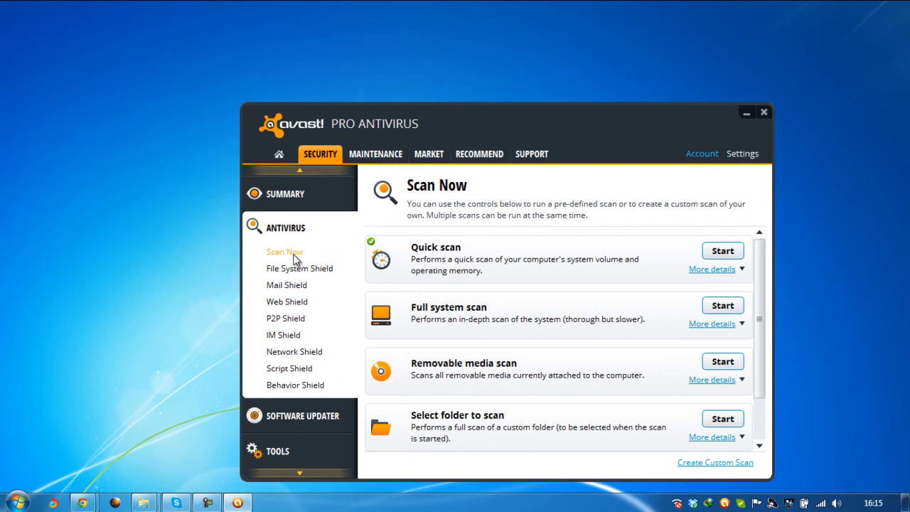
{"action": "mouse_move", "coordinate": [294, 390]}
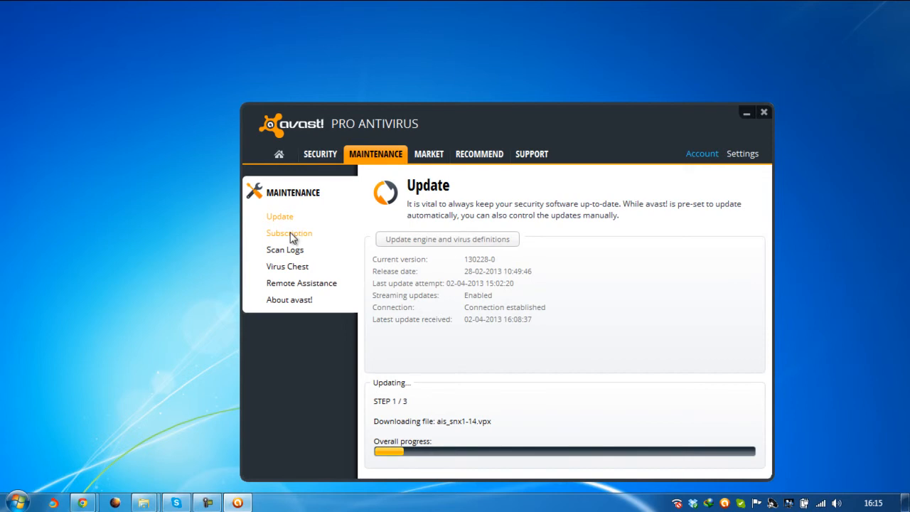
Show the Maintenance Subscription page reporting an active license with 619 days left
{"action": "left_click", "coordinate": [289, 233]}
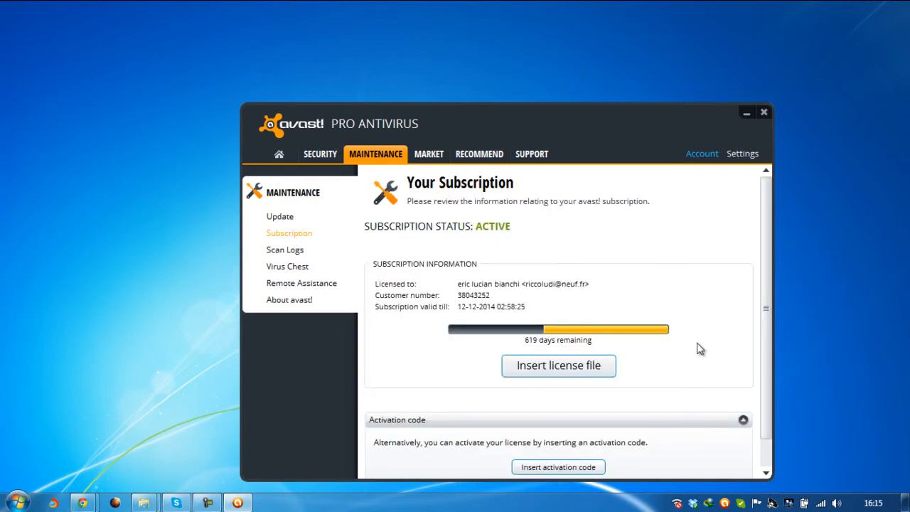
{"action": "mouse_move", "coordinate": [535, 352]}
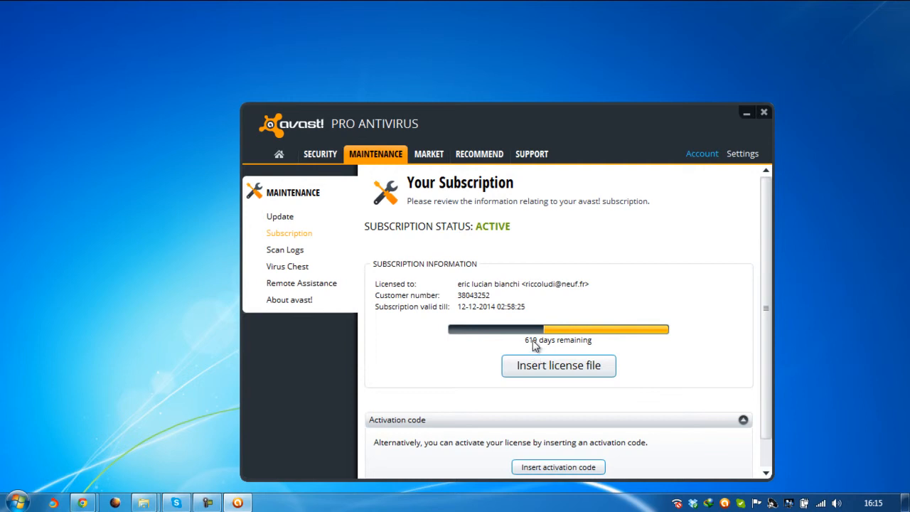
{"action": "mouse_move", "coordinate": [399, 395]}
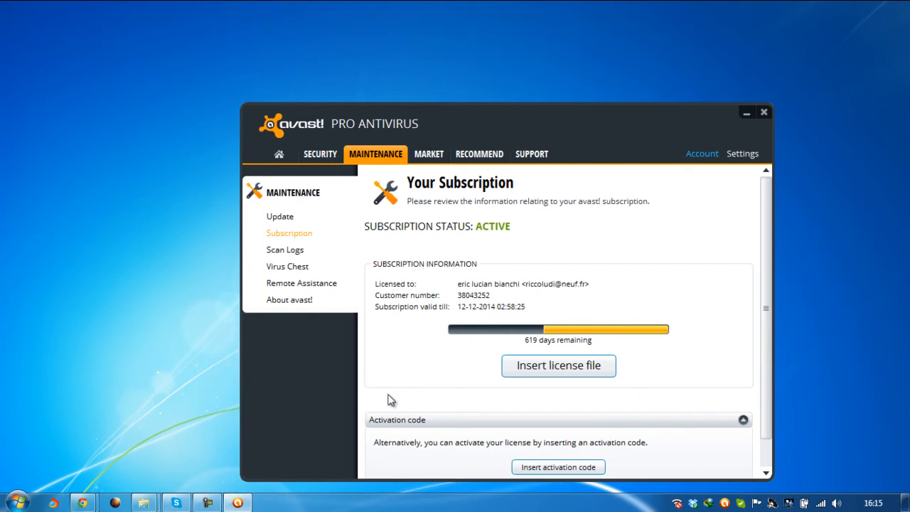
{"action": "mouse_move", "coordinate": [429, 135]}
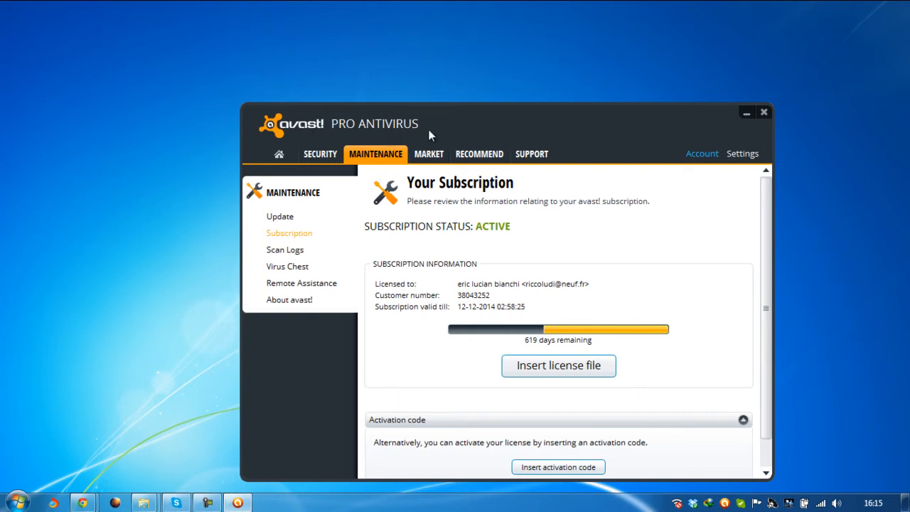
{"action": "mouse_move", "coordinate": [381, 123]}
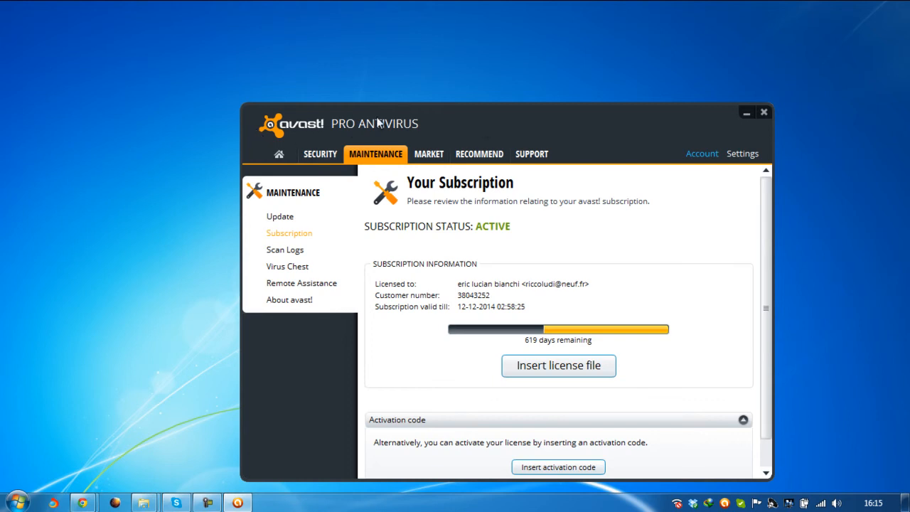